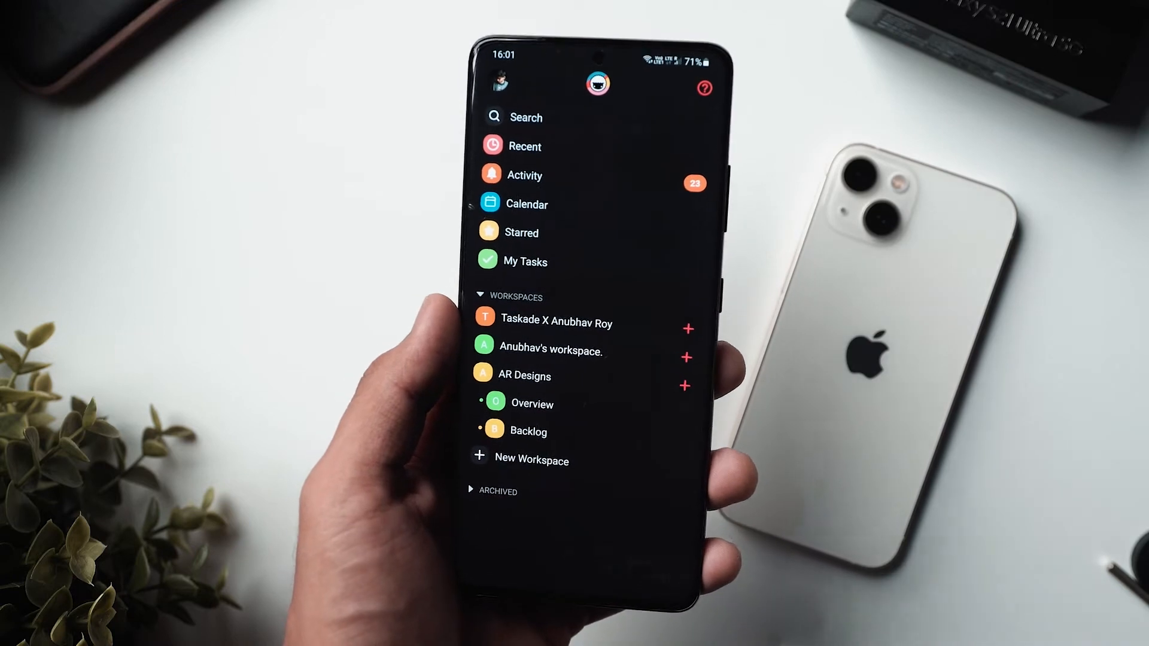
# Open a workspace and its Daily Tasks project to view the Important tasks with due dates
pyautogui.click(527, 376)
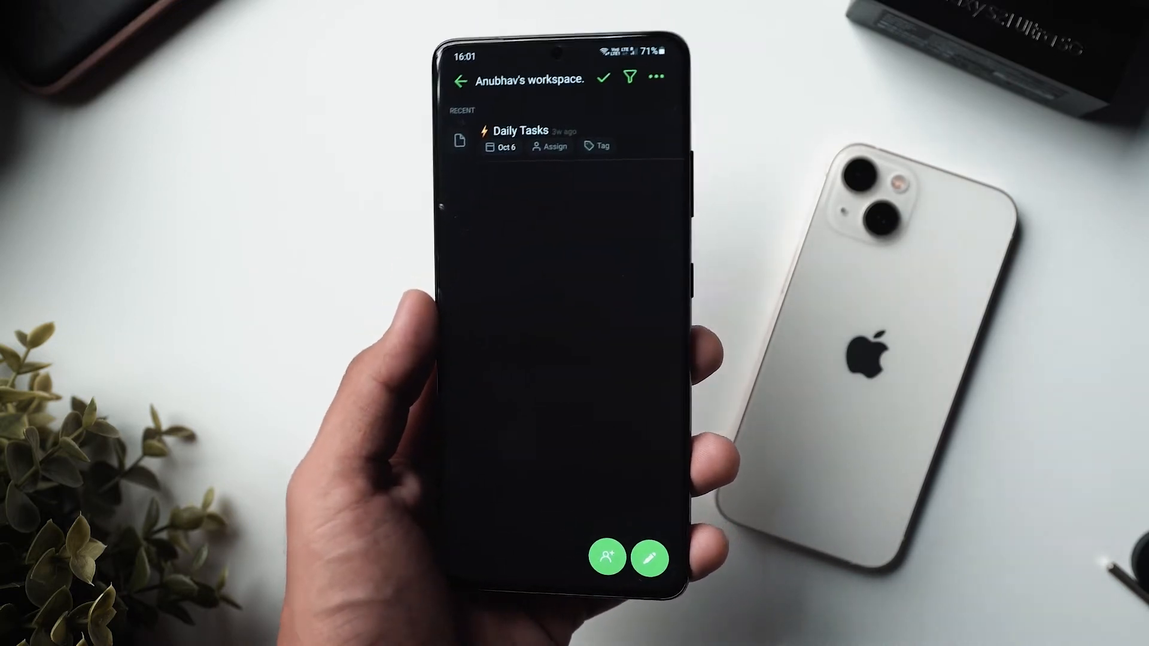
pyautogui.click(520, 130)
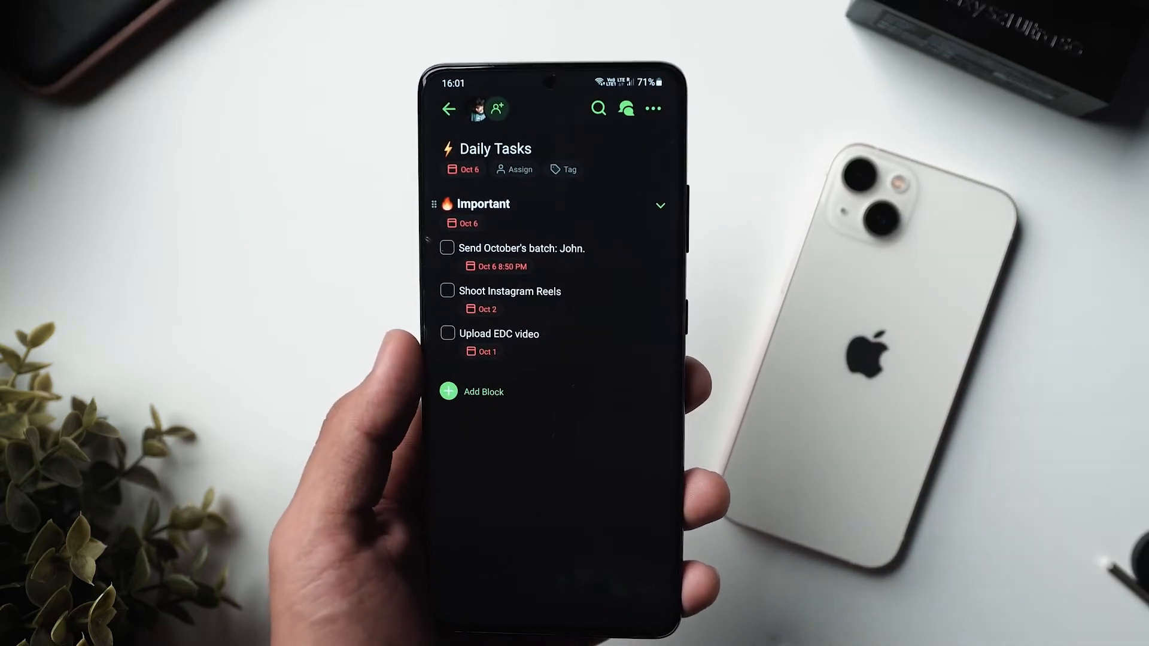
pyautogui.click(451, 108)
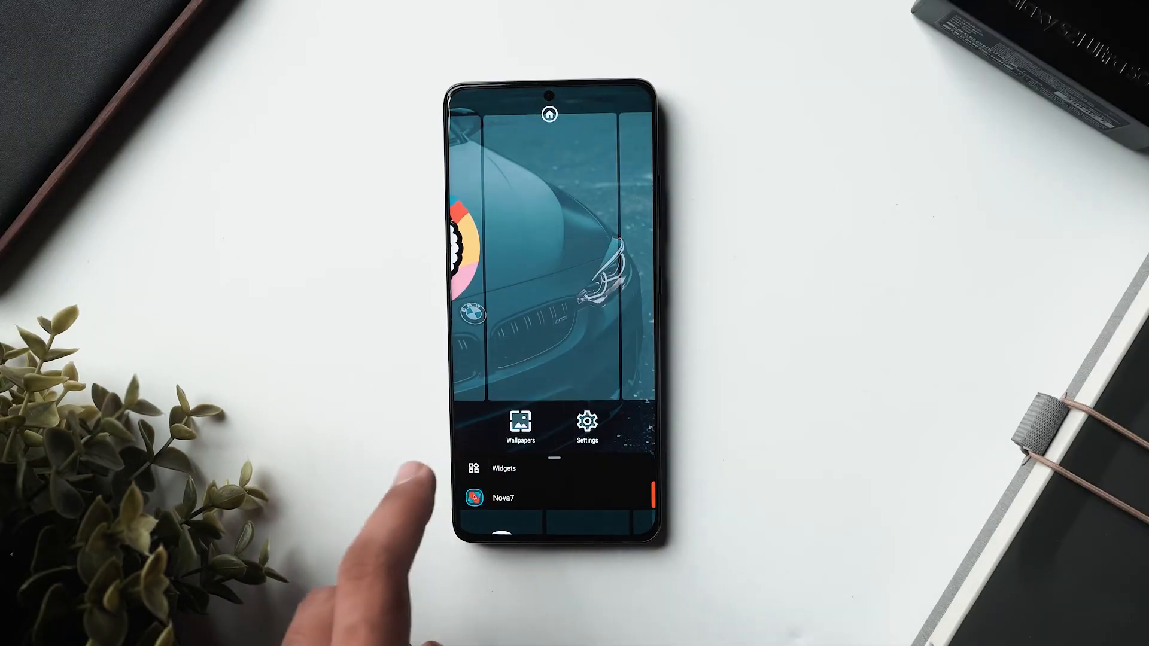
# Open Nova Launcher's home-screen widget list and pick a Taskade widget
pyautogui.click(504, 469)
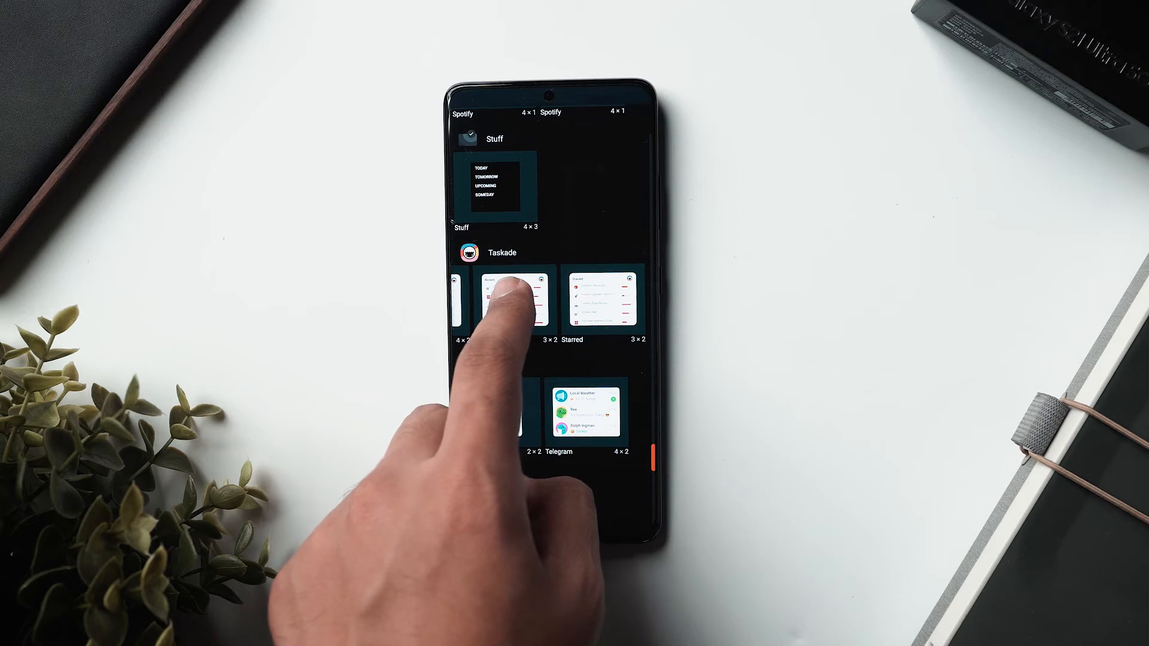
pyautogui.click(517, 301)
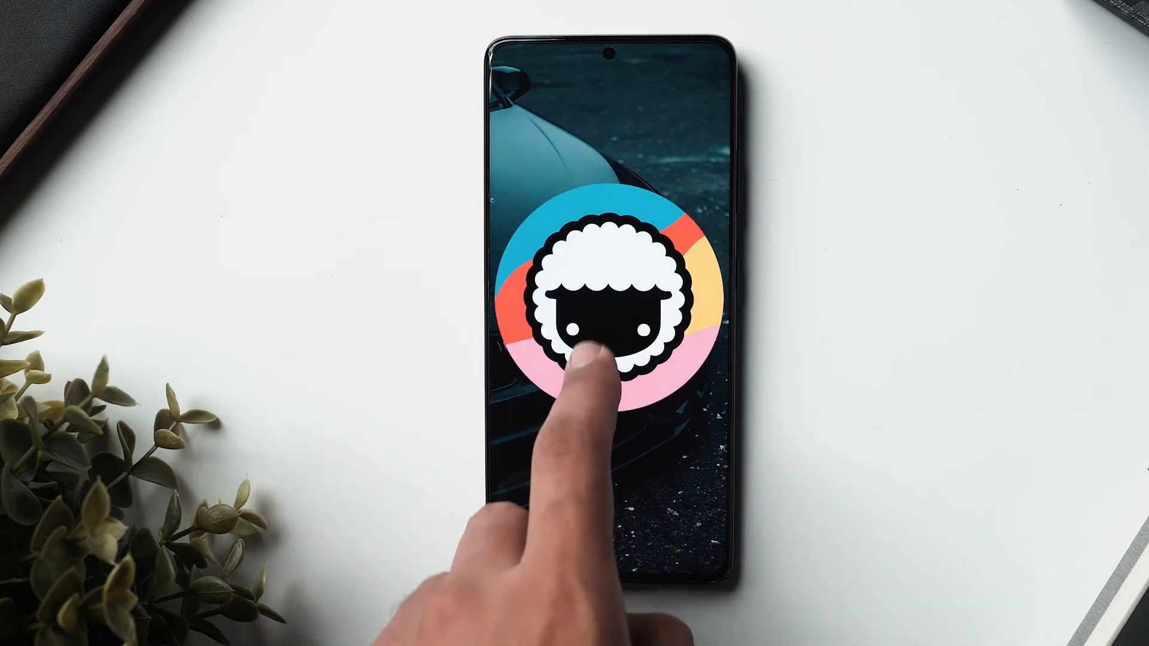
# Reopen the widget list and scroll past the Translate, Truecaller and Universal Copy widgets
pyautogui.click(608, 345)
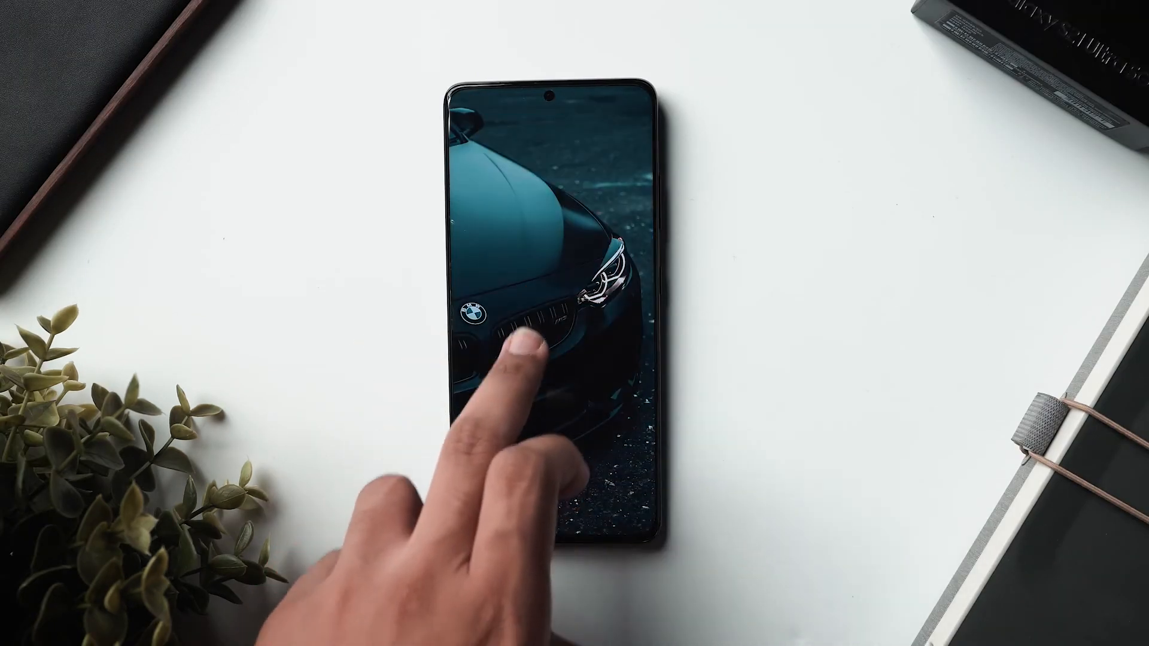
pyautogui.click(525, 345)
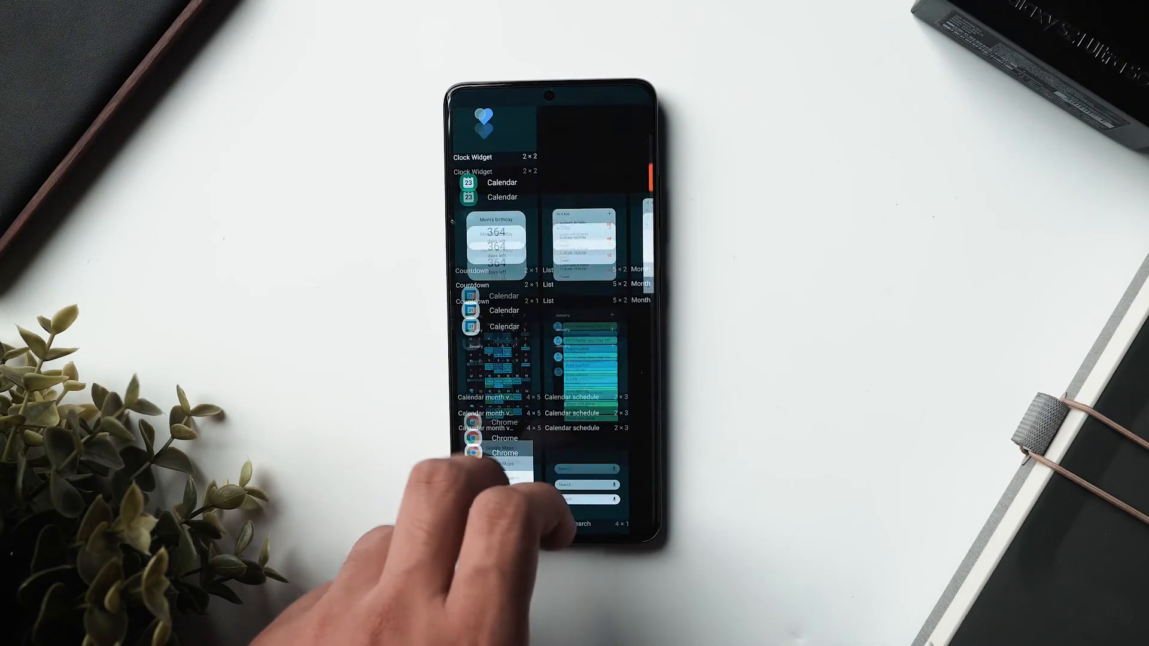
pyautogui.scroll(-3)
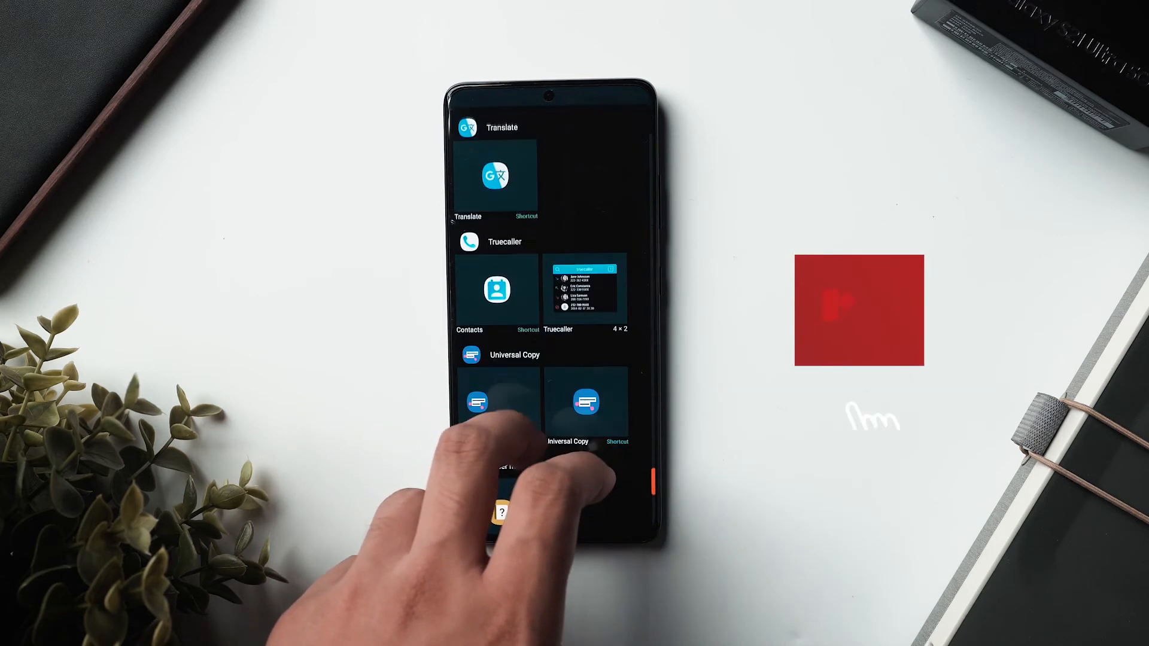